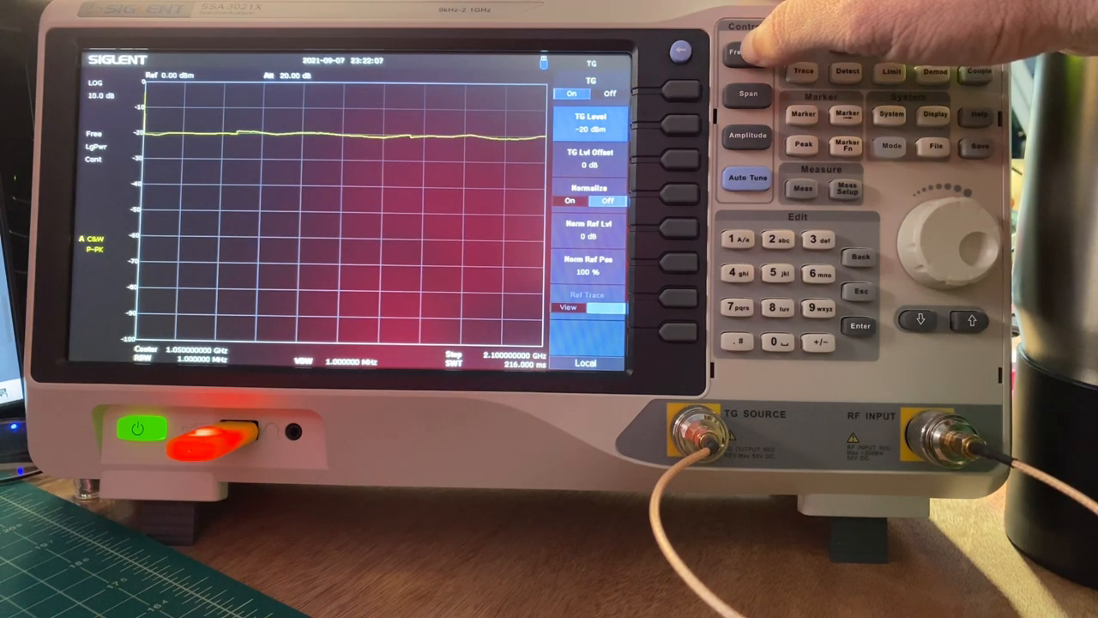
# - Set the sweep Start to 0 Hz and raise Stop so the high-pass response shows
pyautogui.click(748, 52)
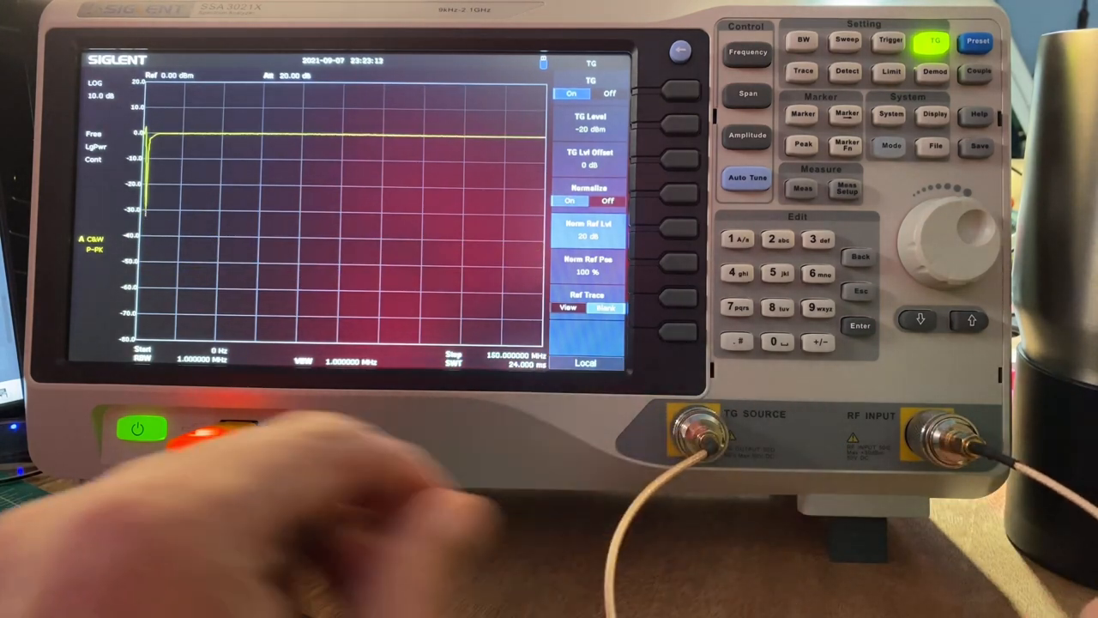
# - Set the sweep Stop frequency to 15 MHz to zoom on the high-pass cutoff
pyautogui.click(745, 52)
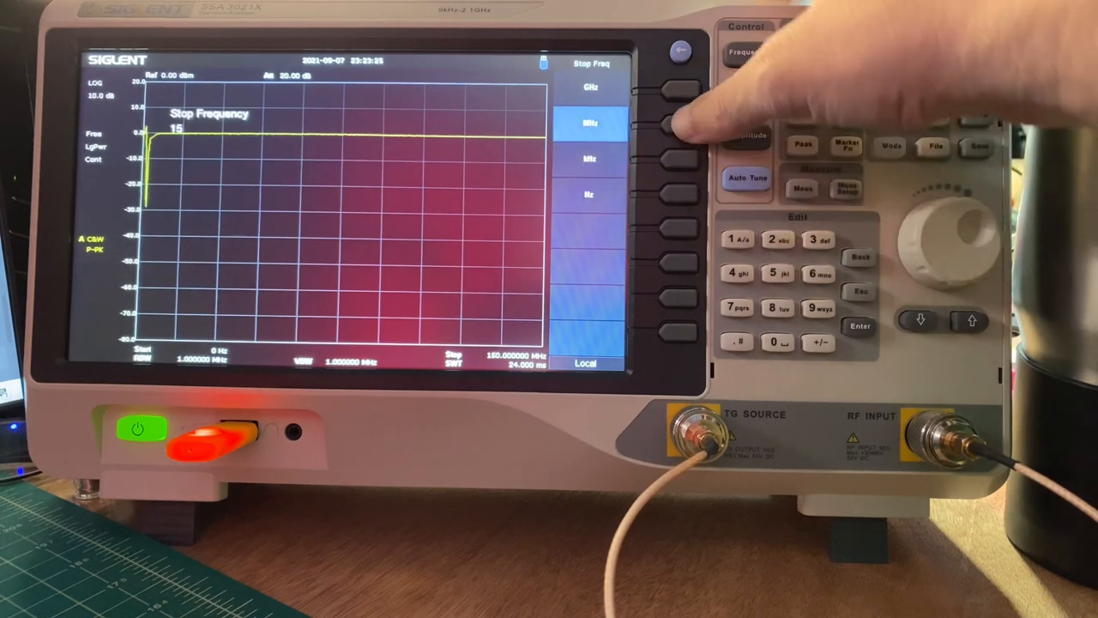
pyautogui.click(746, 52)
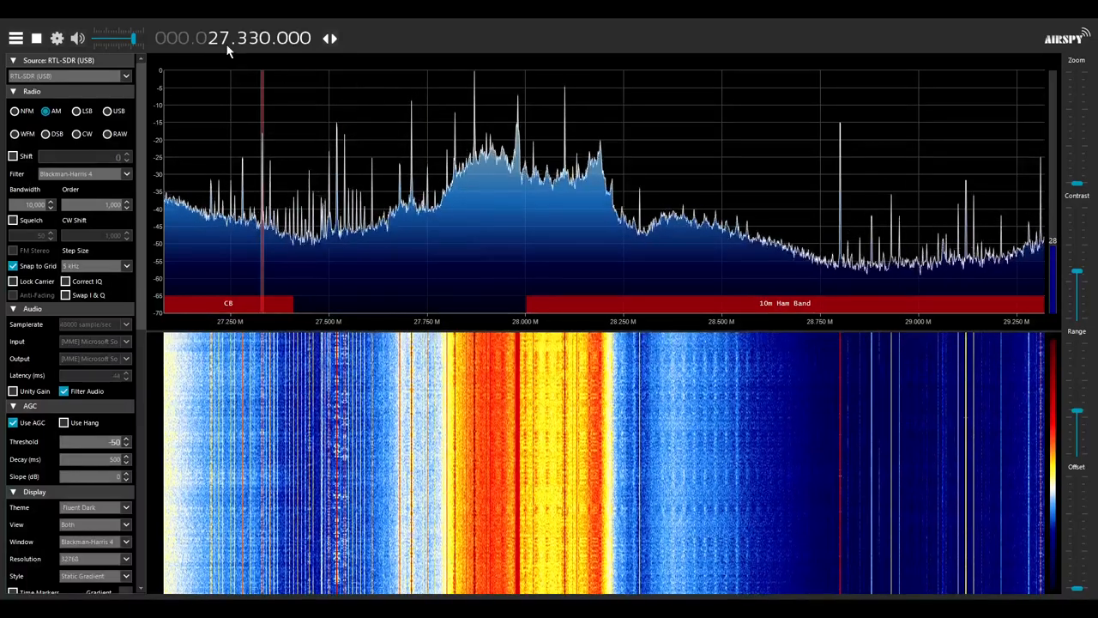
# - Change the tuned frequency from 27.330 MHz to 28.100 MHz in the 10m band
pyautogui.click(614, 189)
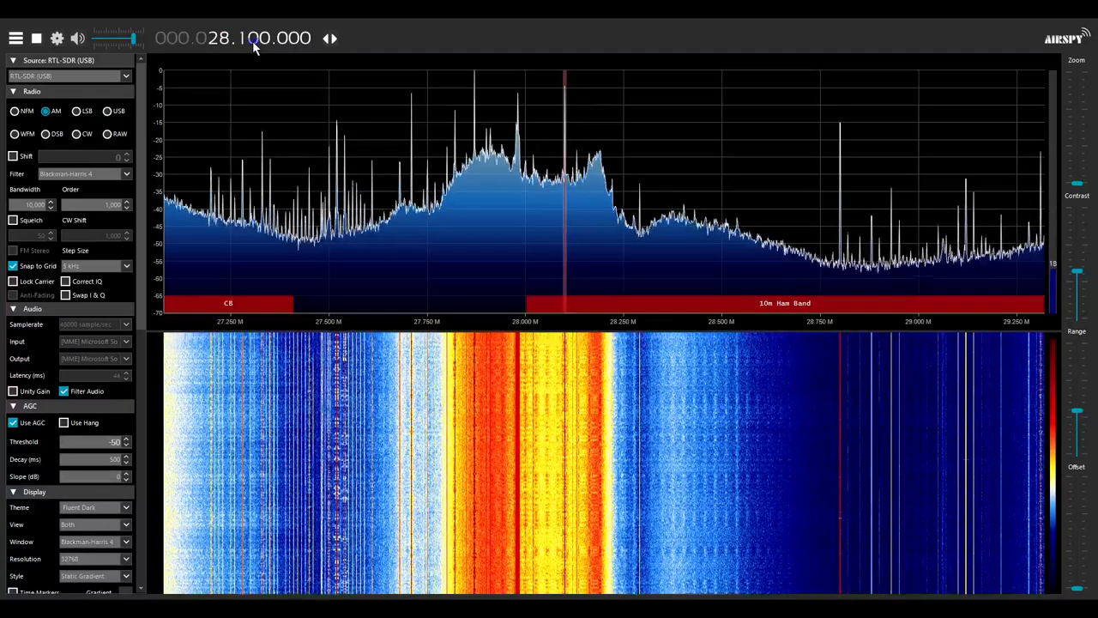
pyautogui.moveTo(182, 522)
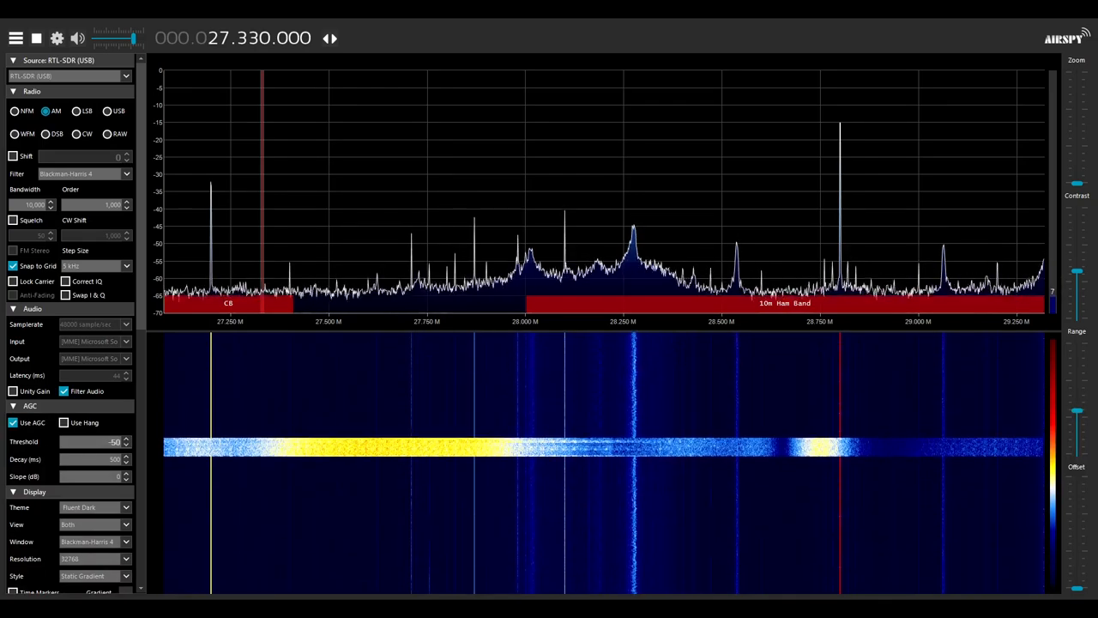
pyautogui.moveTo(230, 333)
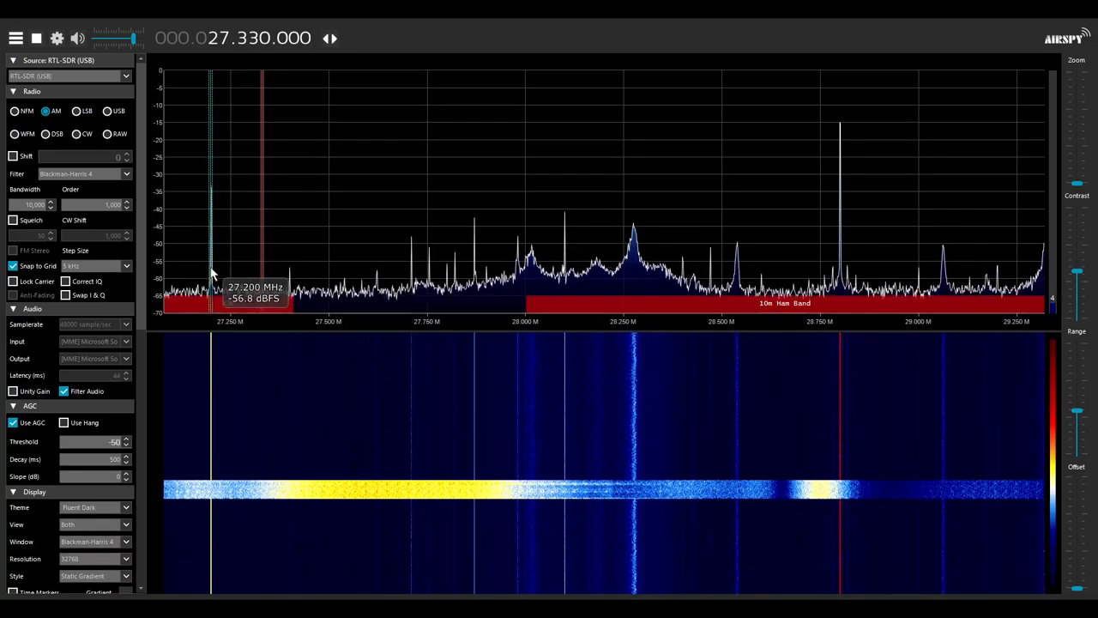
# - Tune to 27.200 MHz in the CB band and switch demodulation from WFM to USB
pyautogui.click(209, 257)
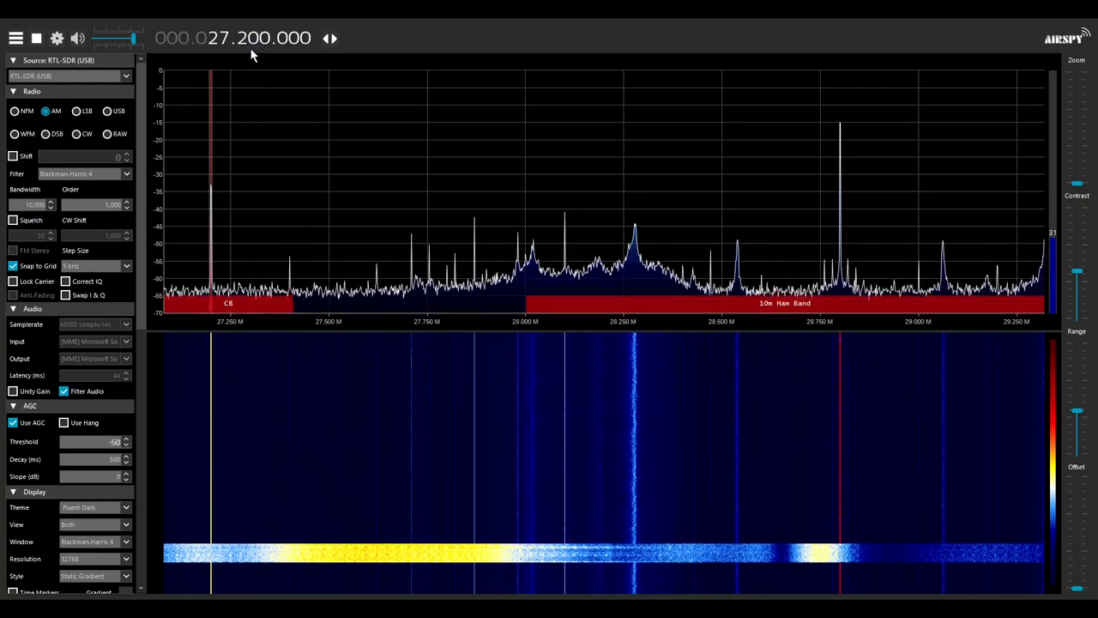
pyautogui.click(14, 110)
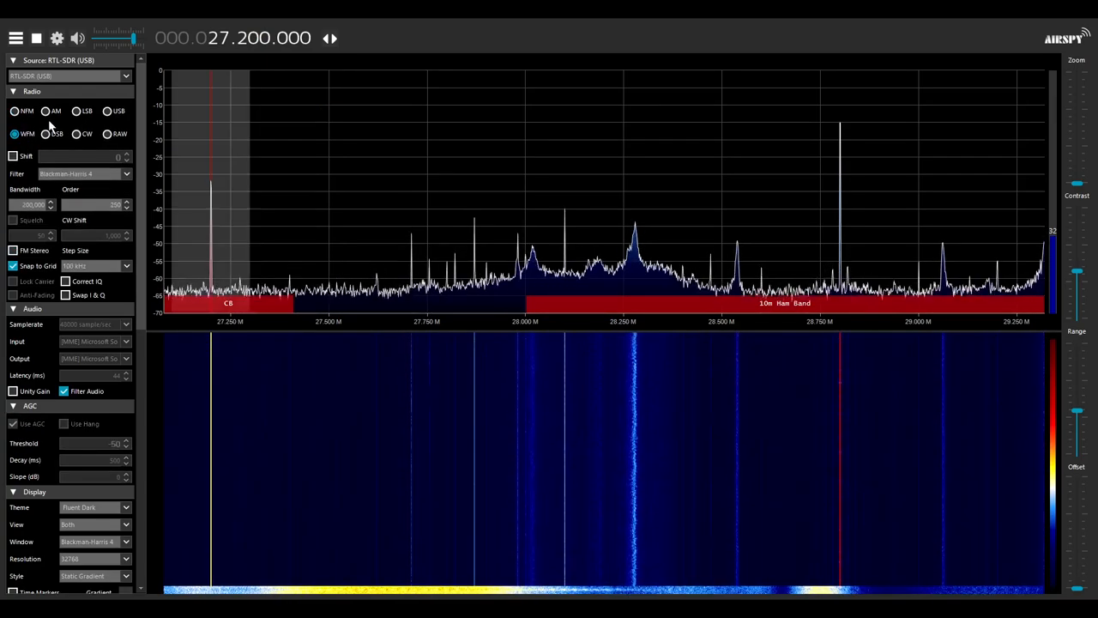
pyautogui.click(107, 109)
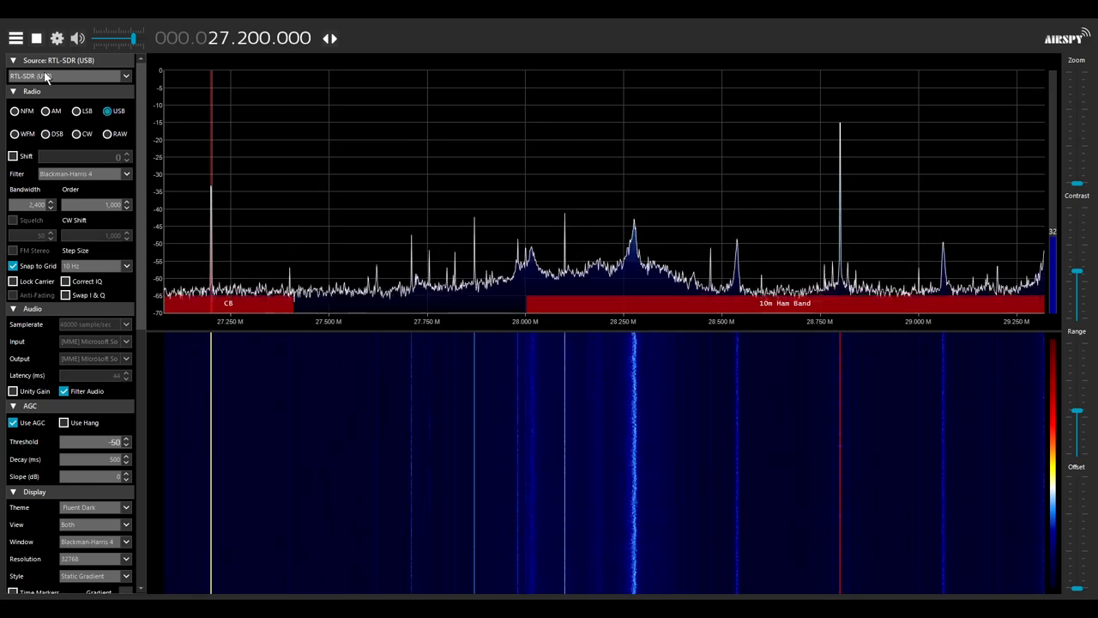
pyautogui.moveTo(322, 189)
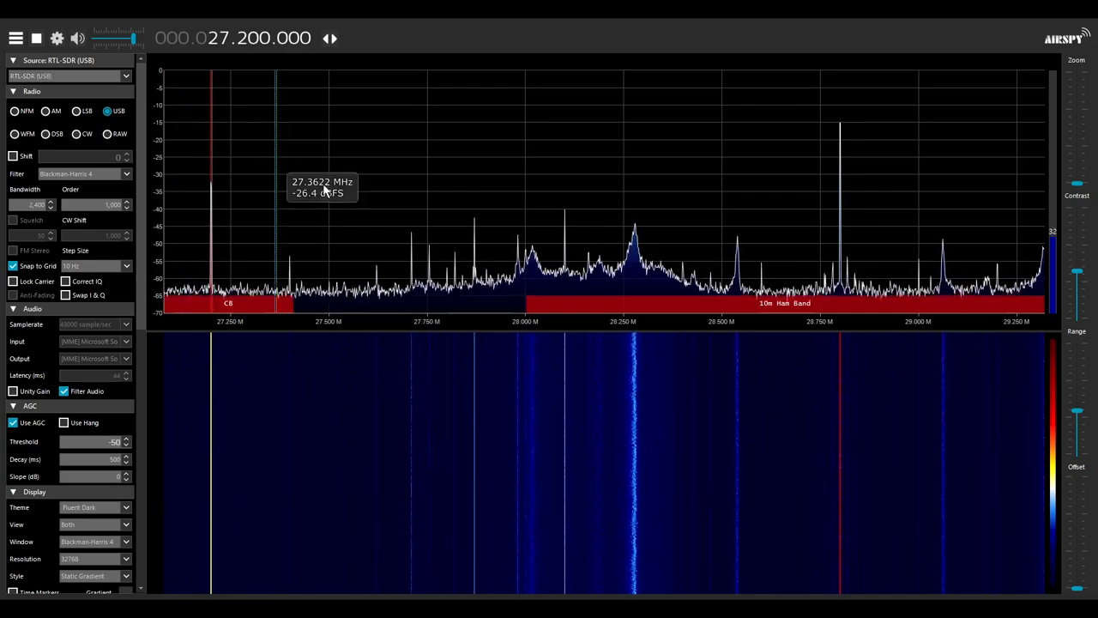